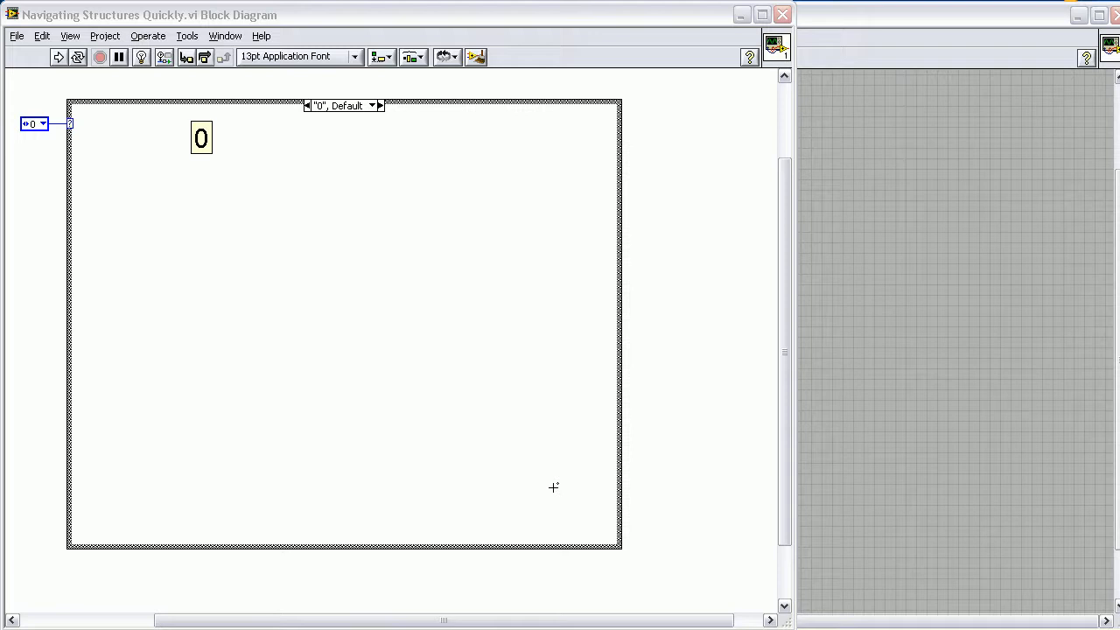
mouse_move(567, 486)
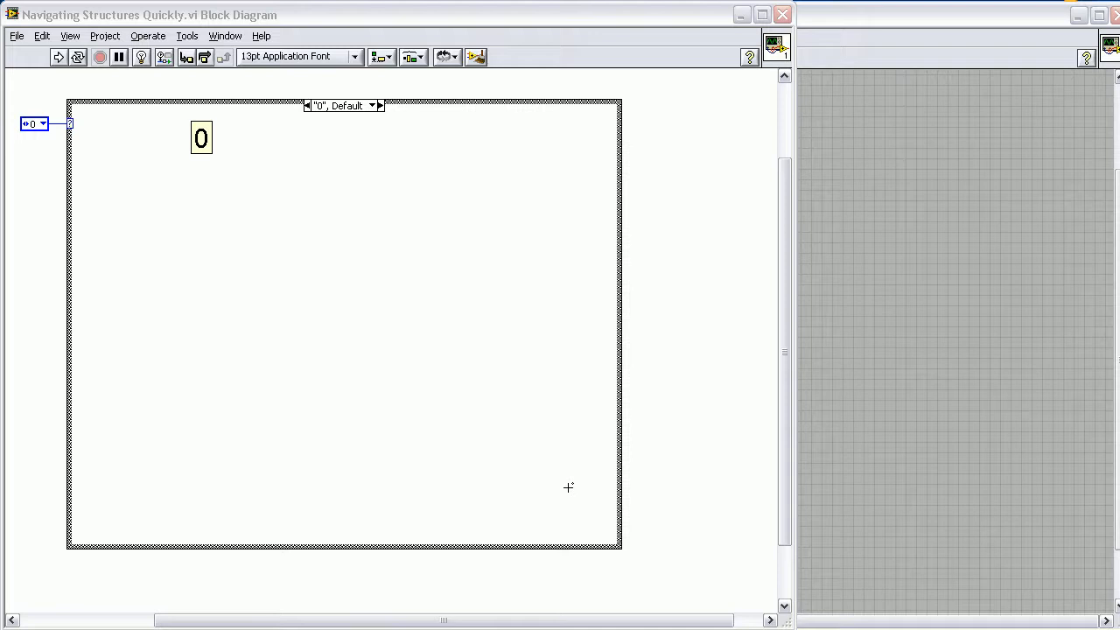
mouse_move(325, 294)
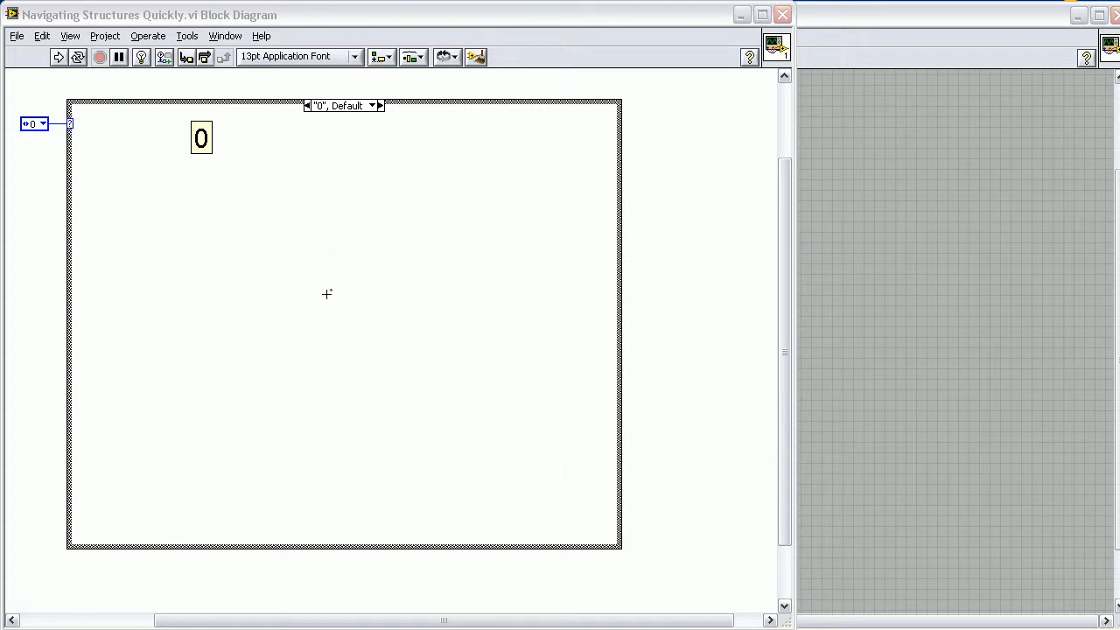
mouse_move(336, 276)
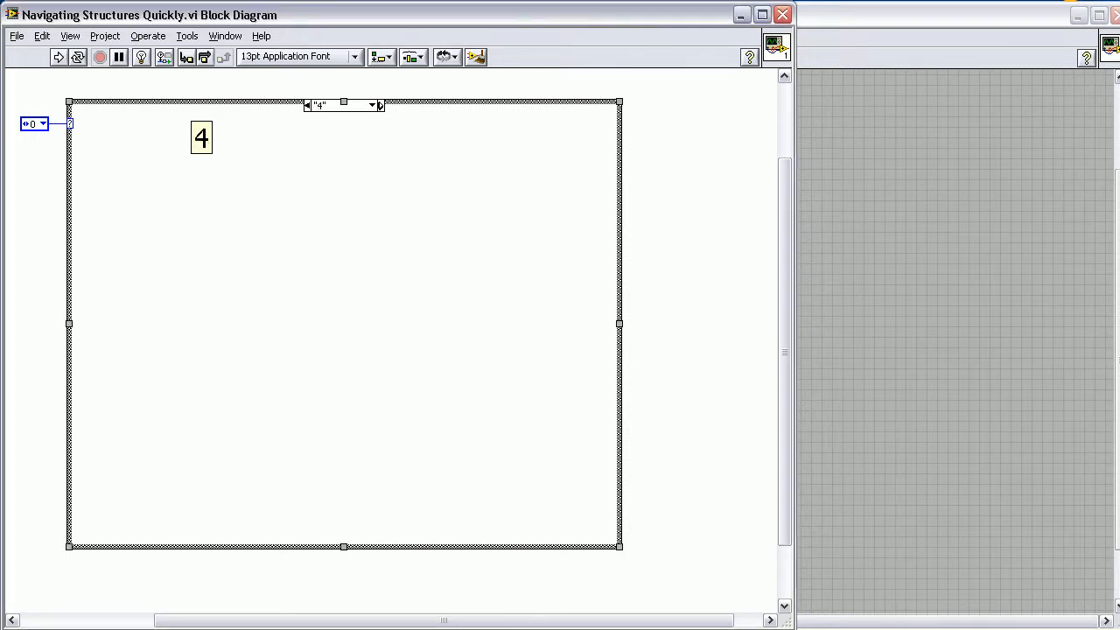
- Step the case selector back with the decrement arrow until case 3 is shown
click(308, 105)
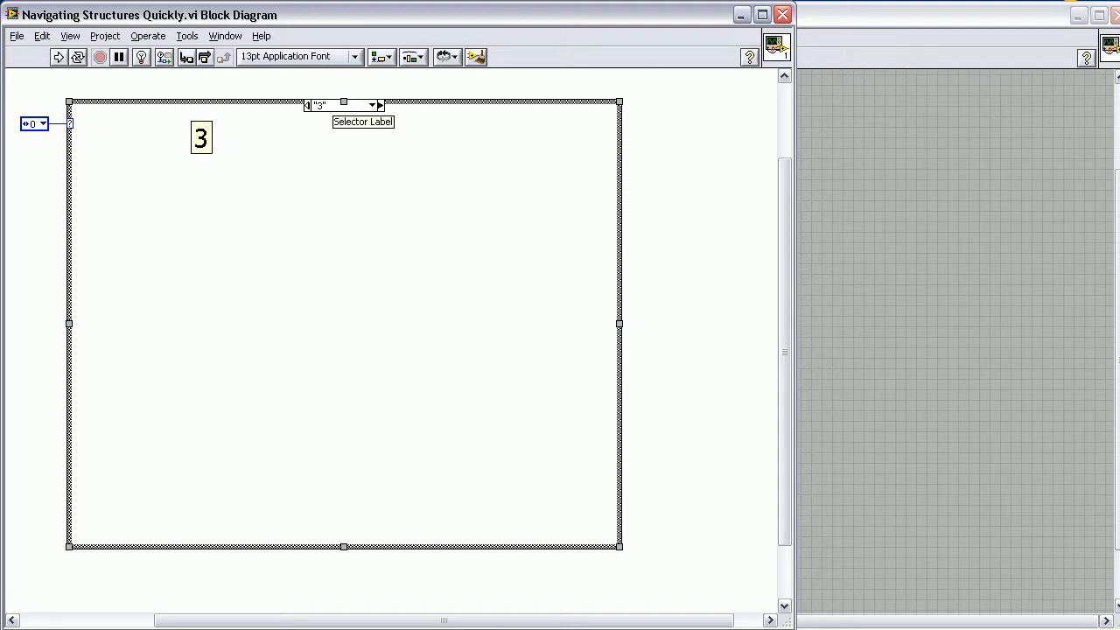
click(307, 105)
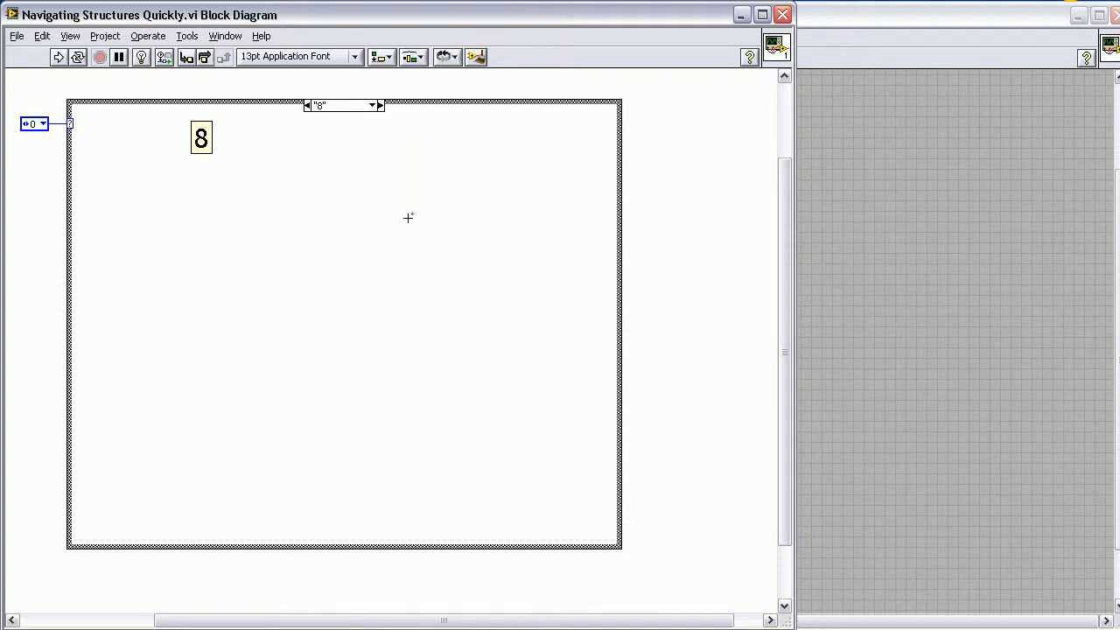
mouse_move(400, 194)
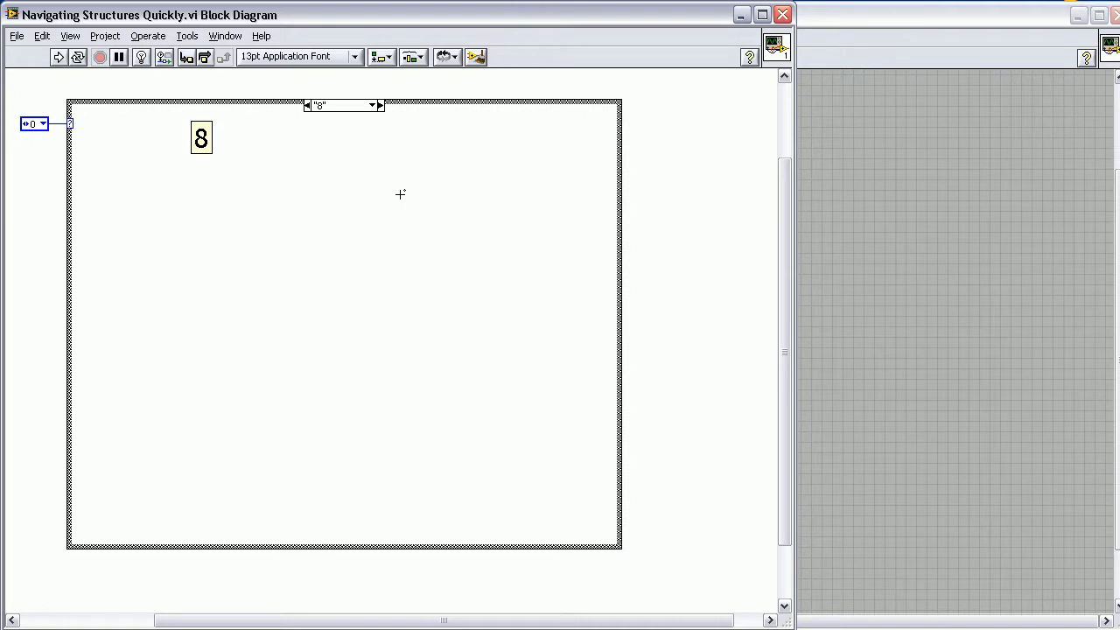
mouse_move(370, 116)
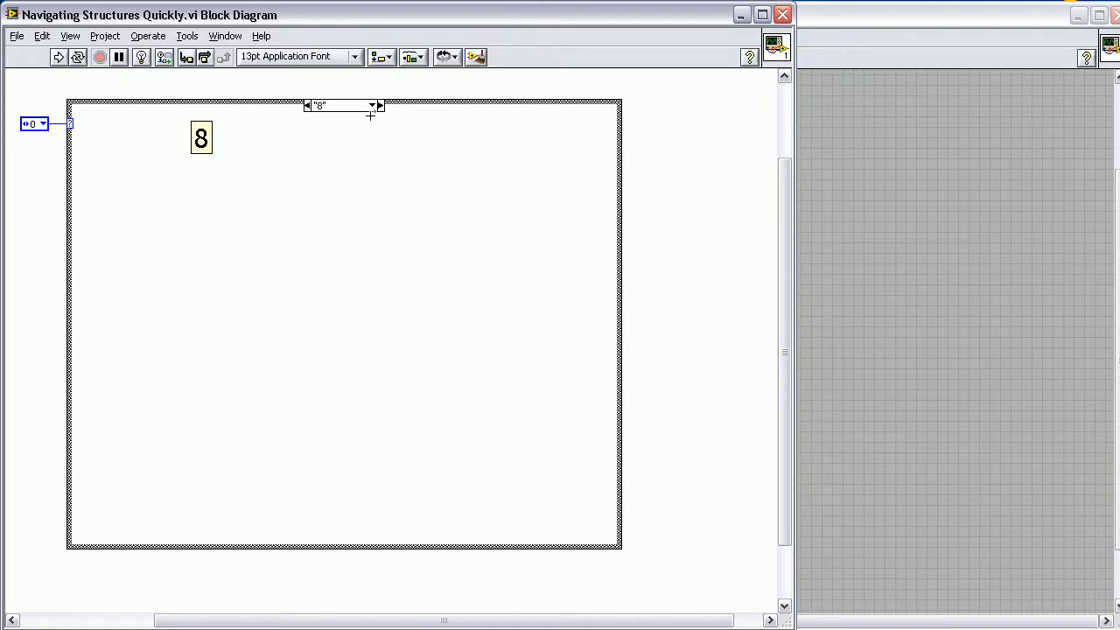
- Switch the case structure to case 8 using the case selector
click(342, 103)
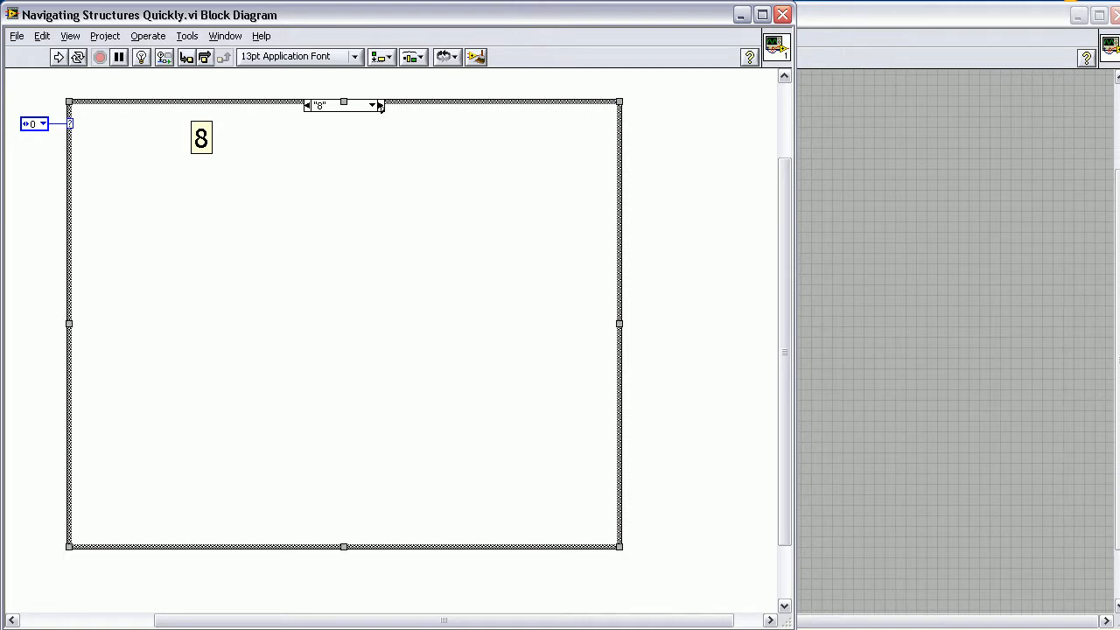